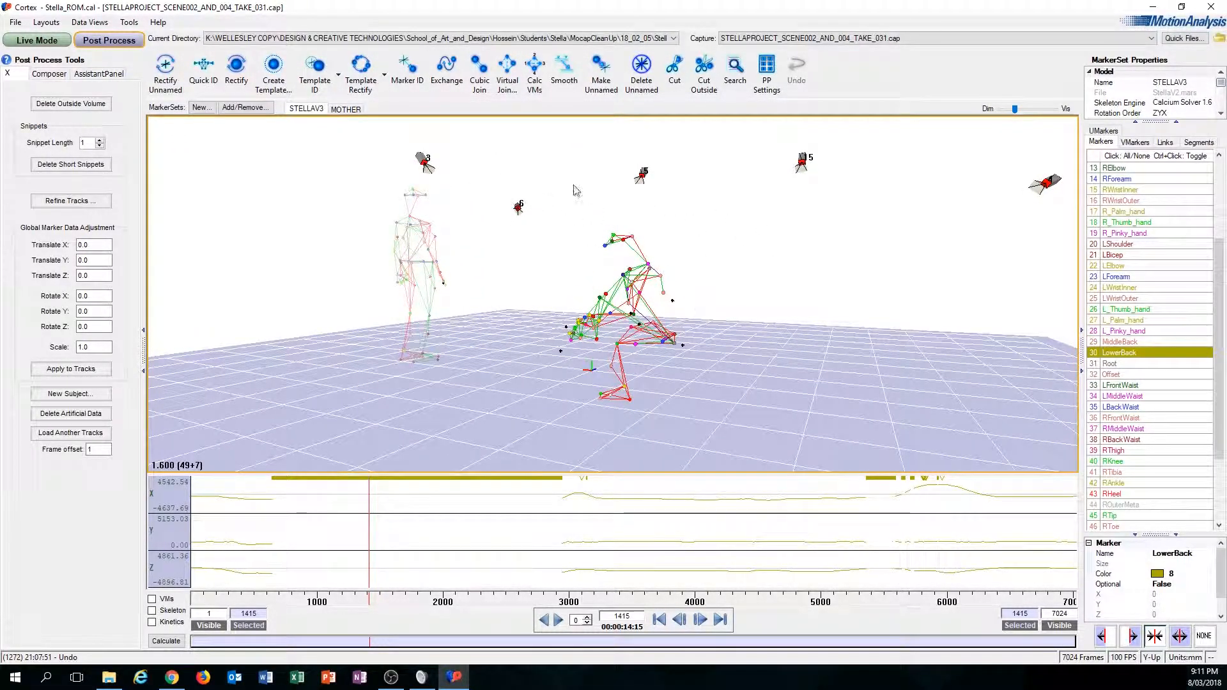
mouse_move(407, 70)
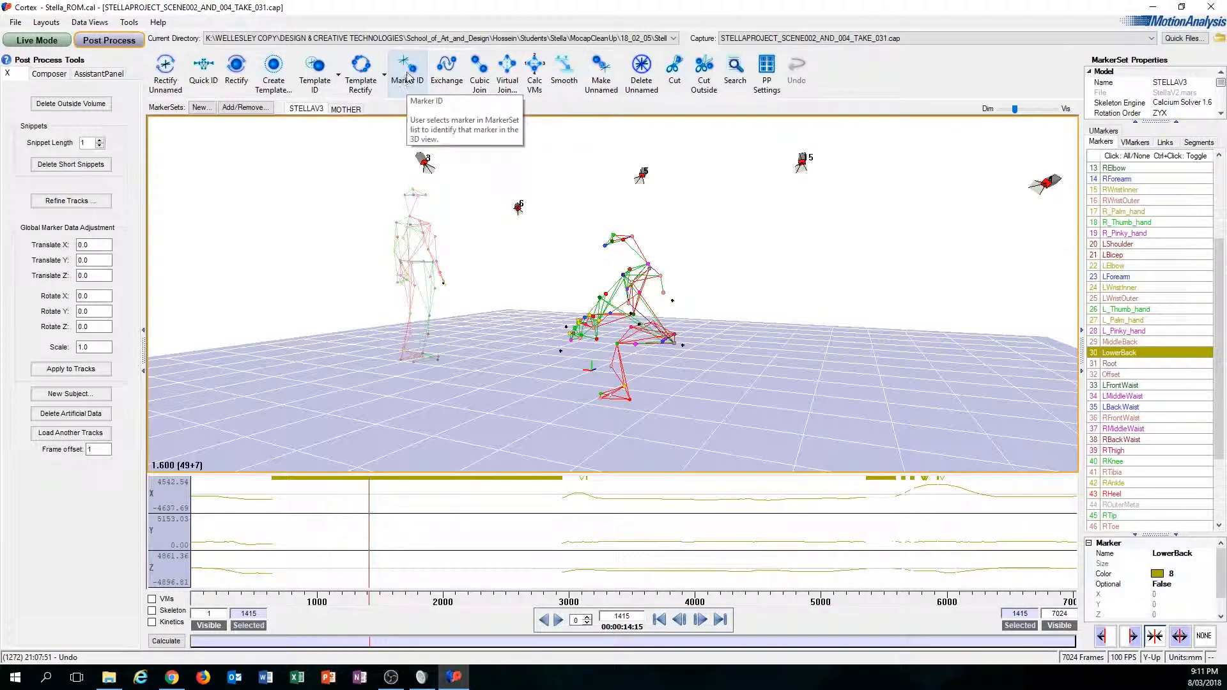
mouse_move(793, 318)
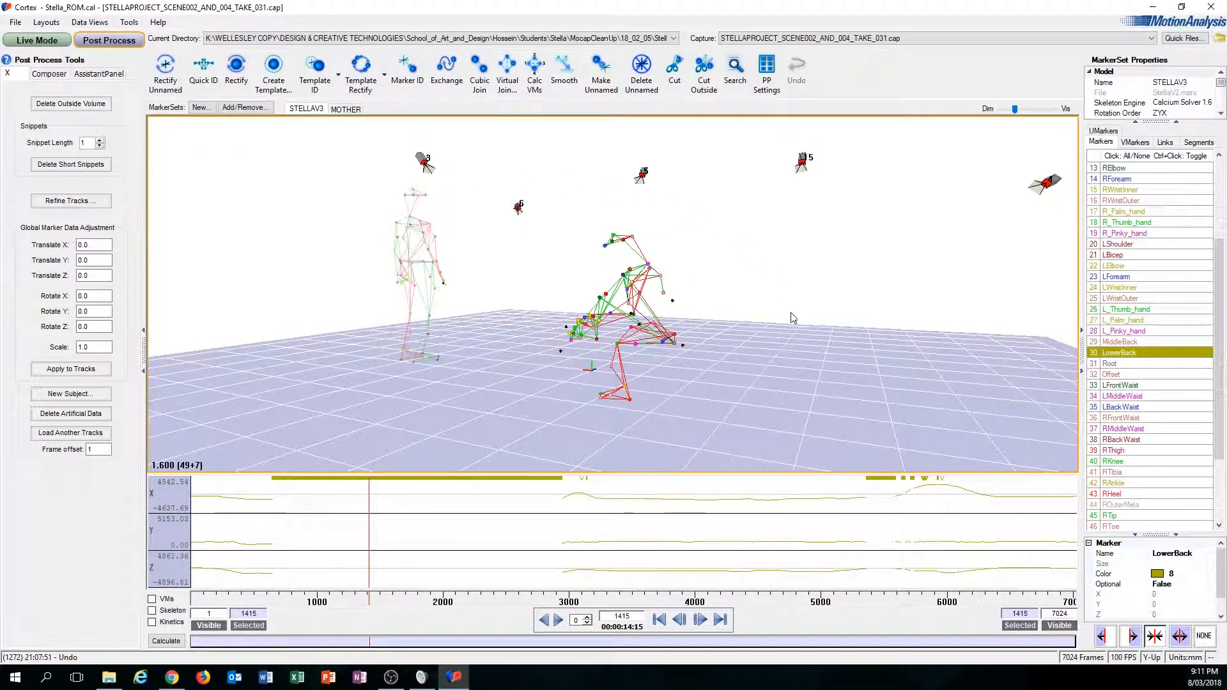
mouse_move(701, 287)
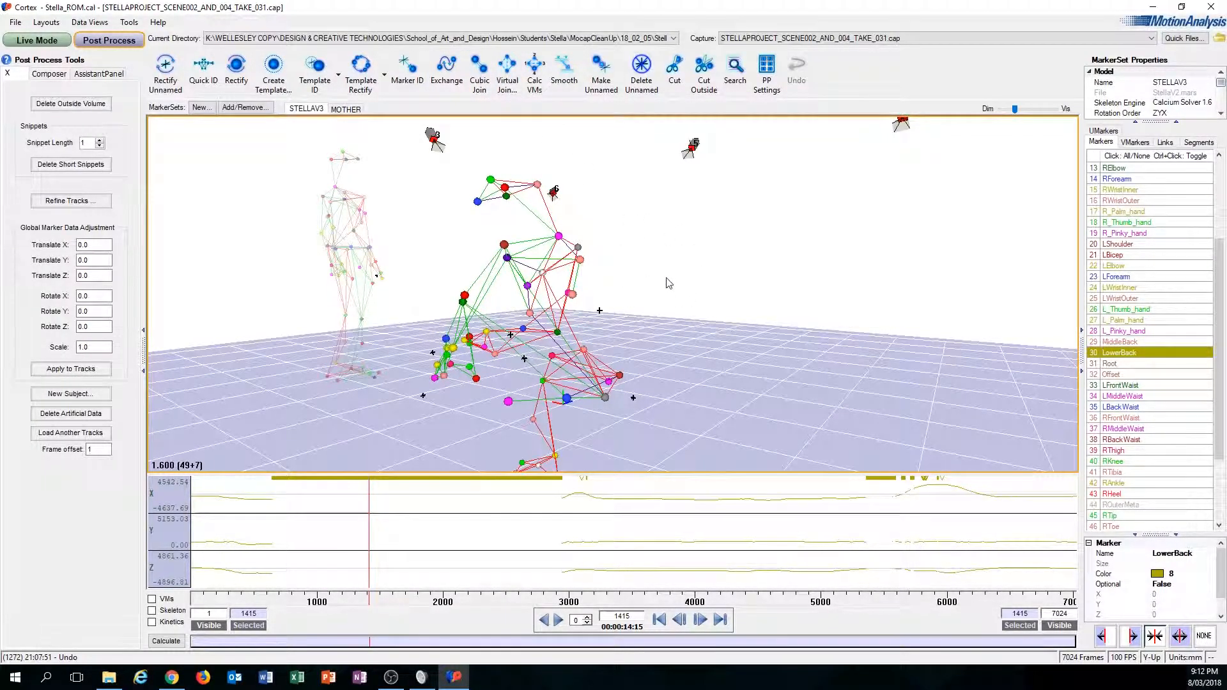
mouse_move(407, 70)
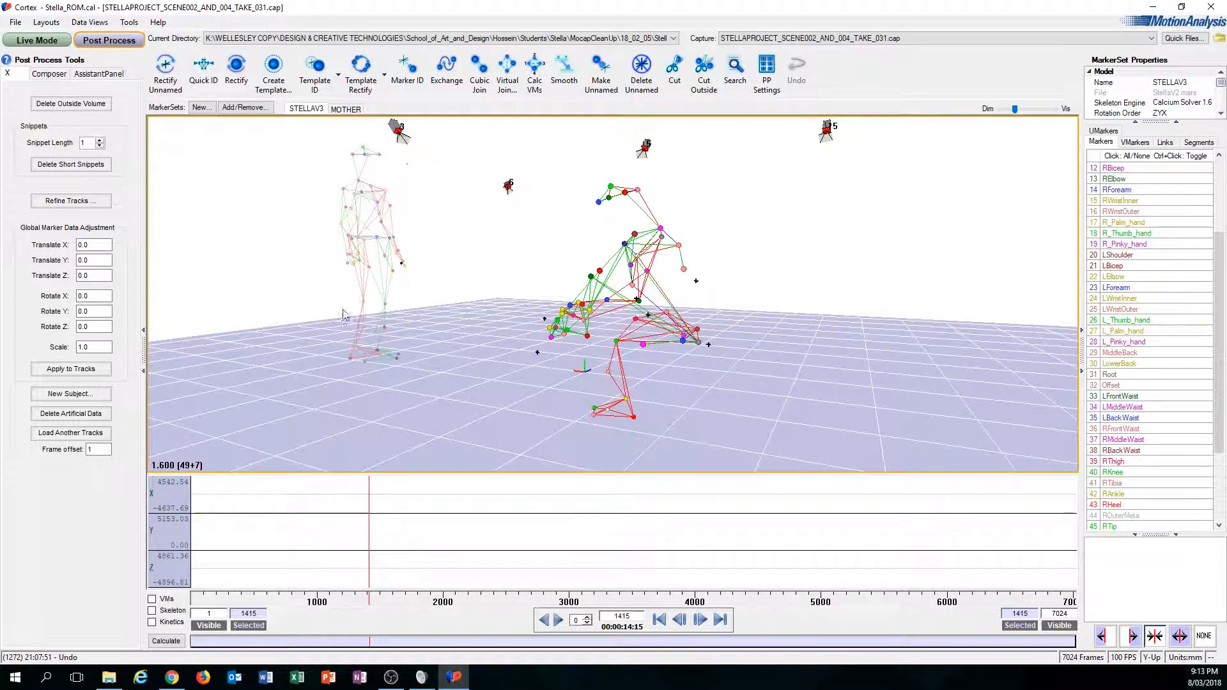
mouse_move(750, 256)
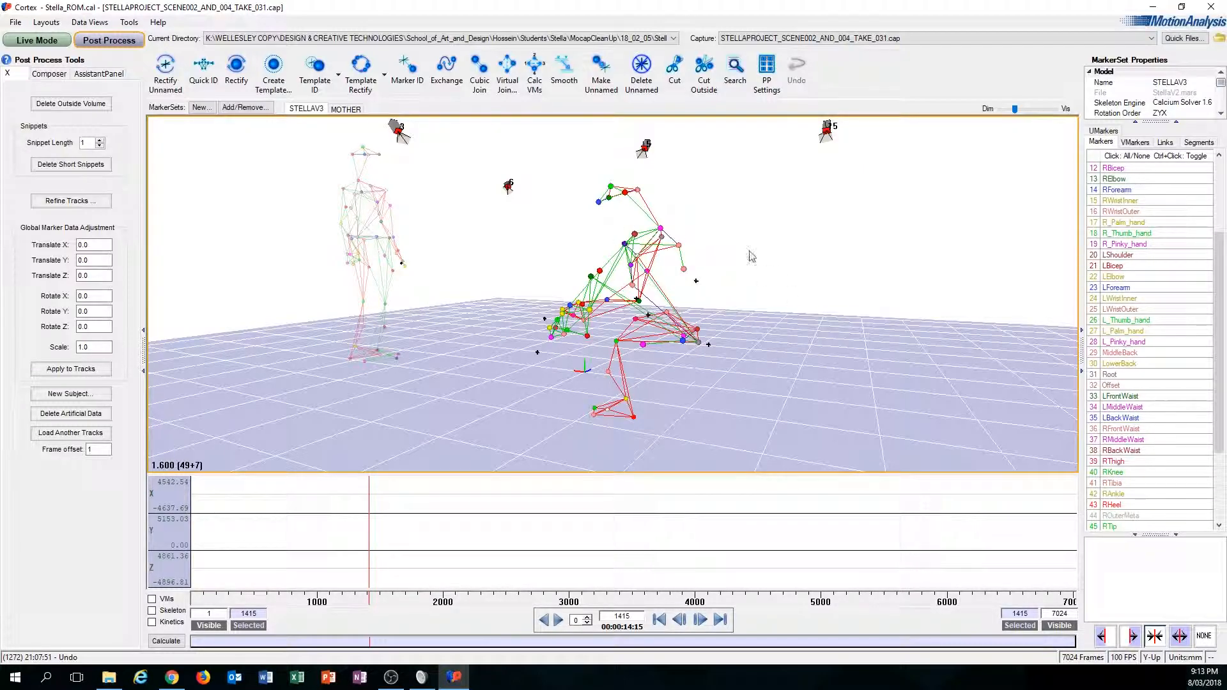
mouse_move(711, 244)
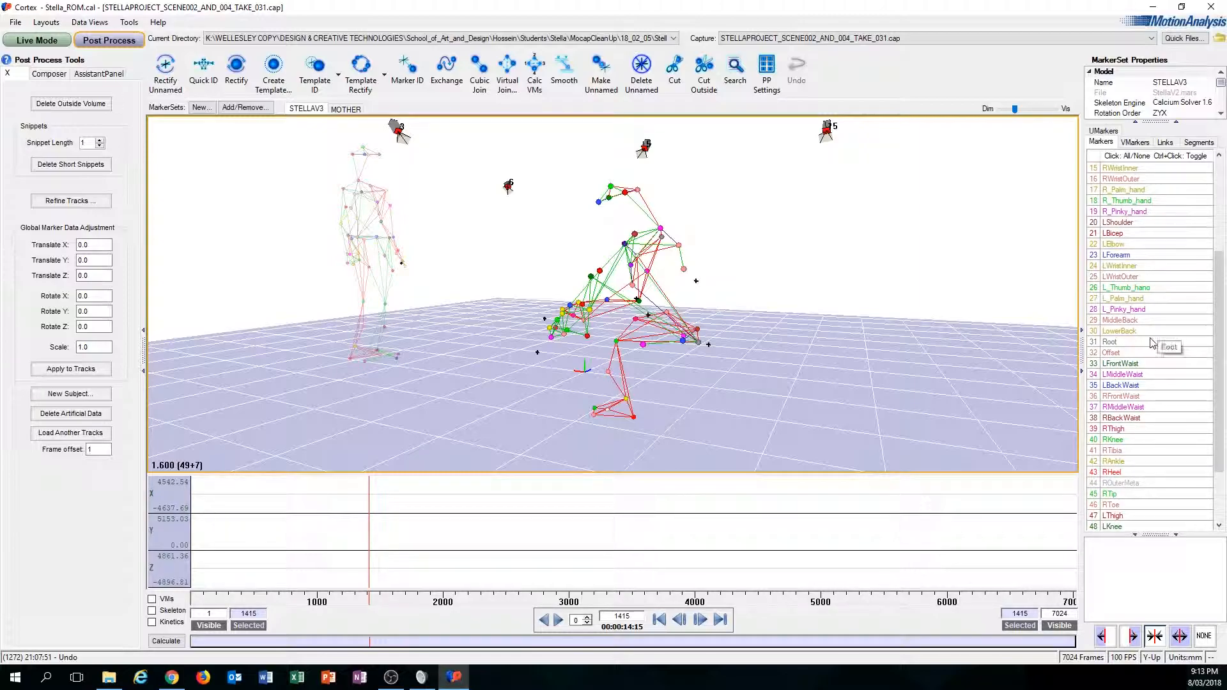
Step: Select LowerBack and scrub its trajectory graphs through the frames around its data dropout
click(1119, 331)
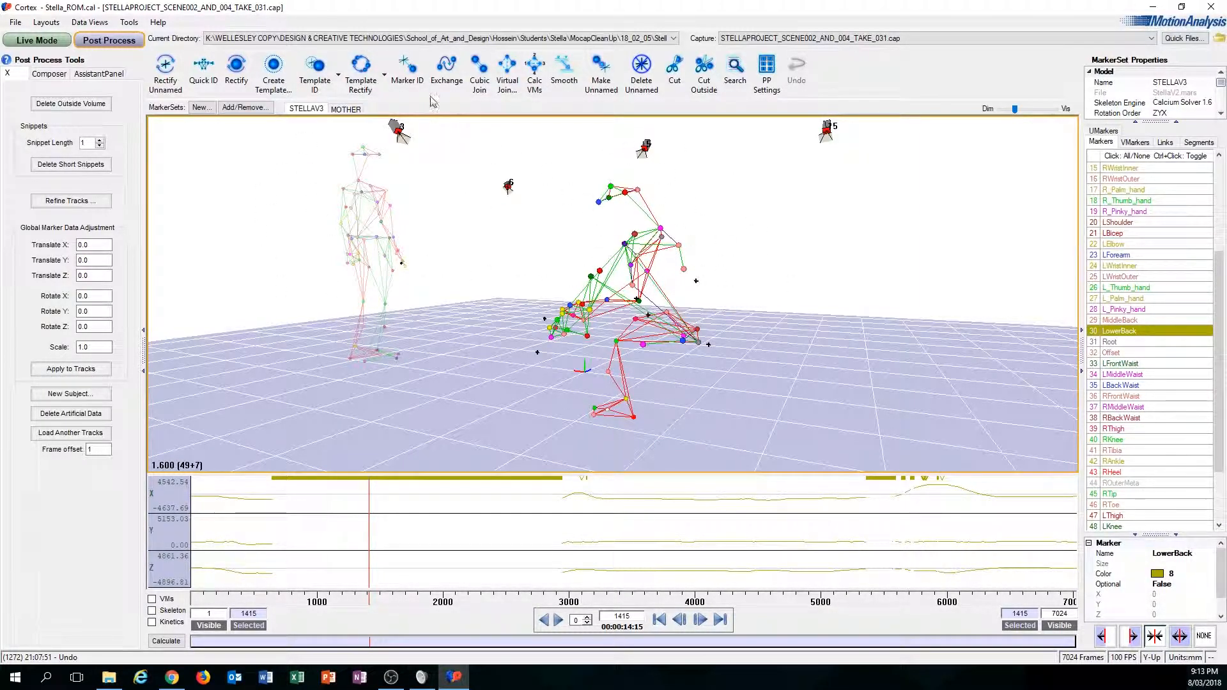
mouse_move(407, 70)
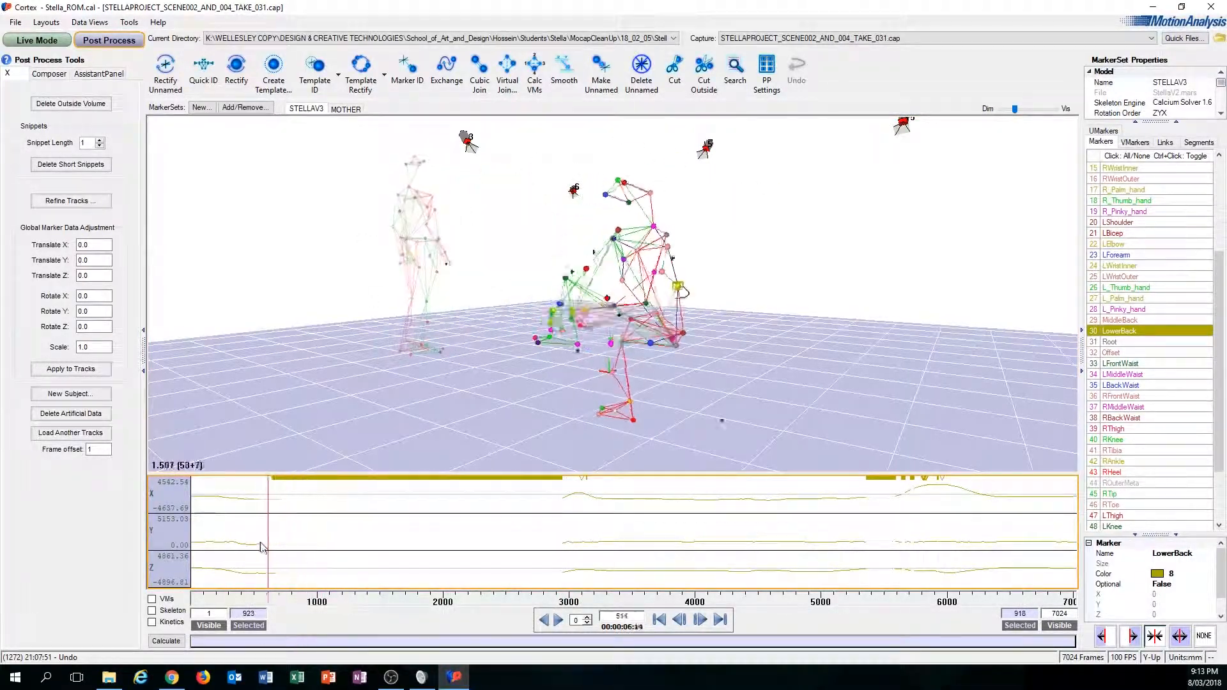
click(622, 540)
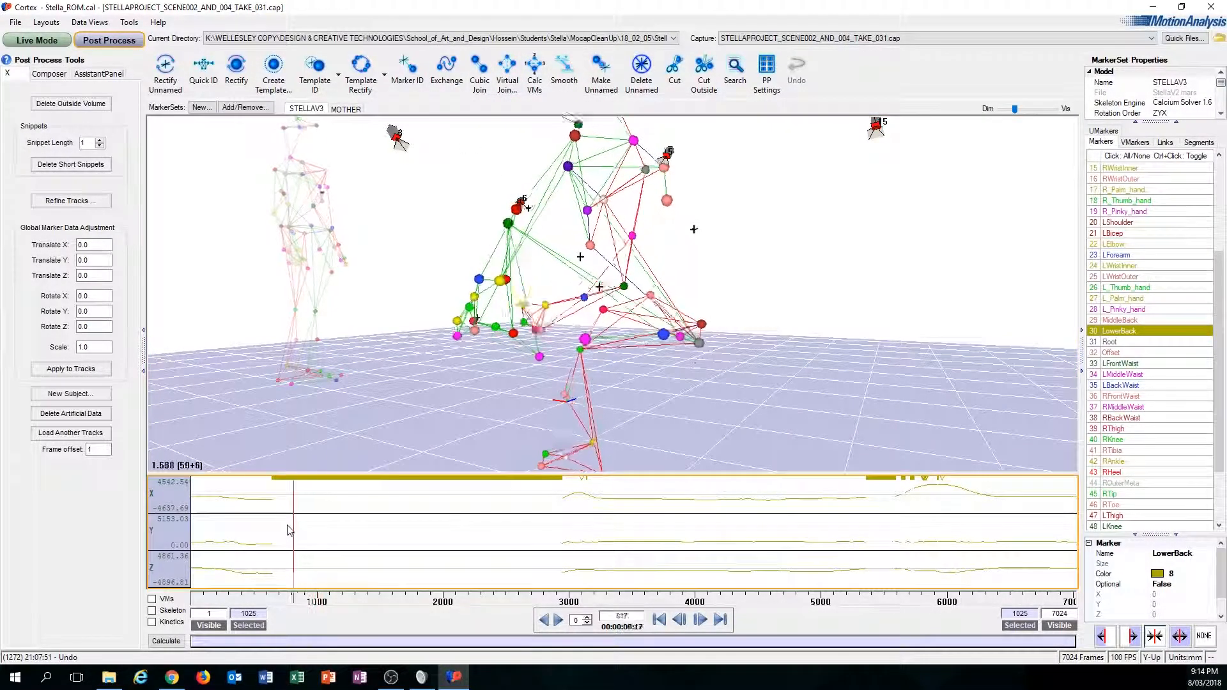
click(482, 537)
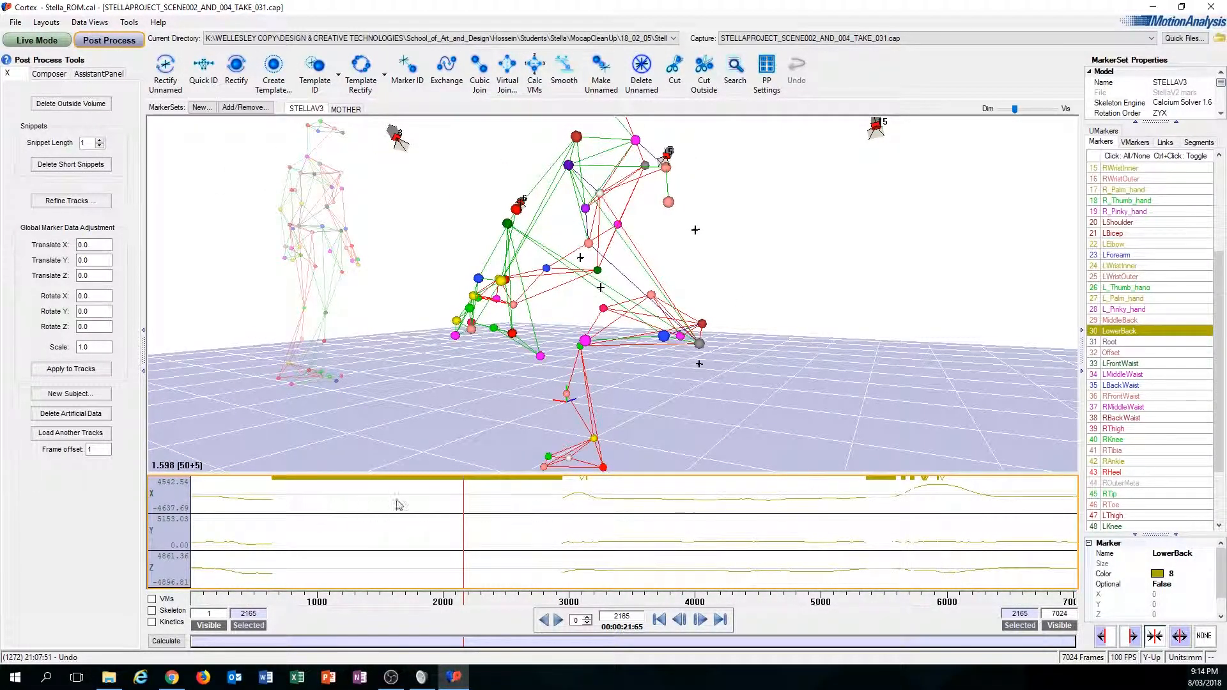
mouse_move(756, 293)
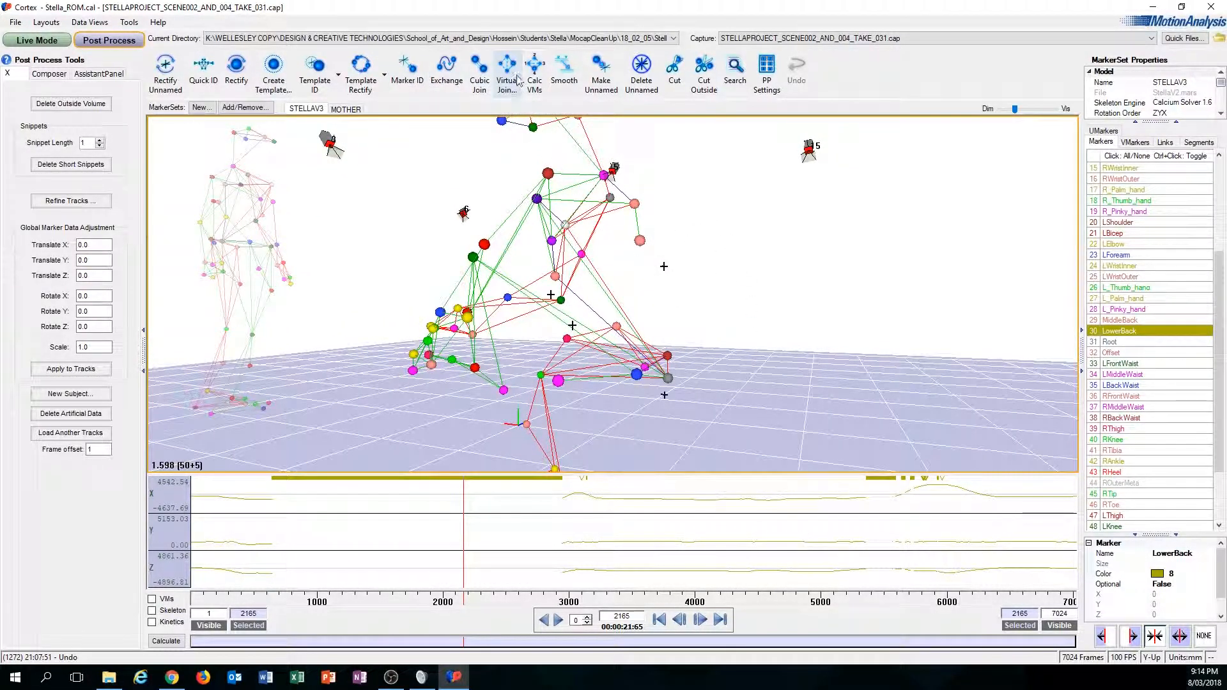
mouse_move(746, 273)
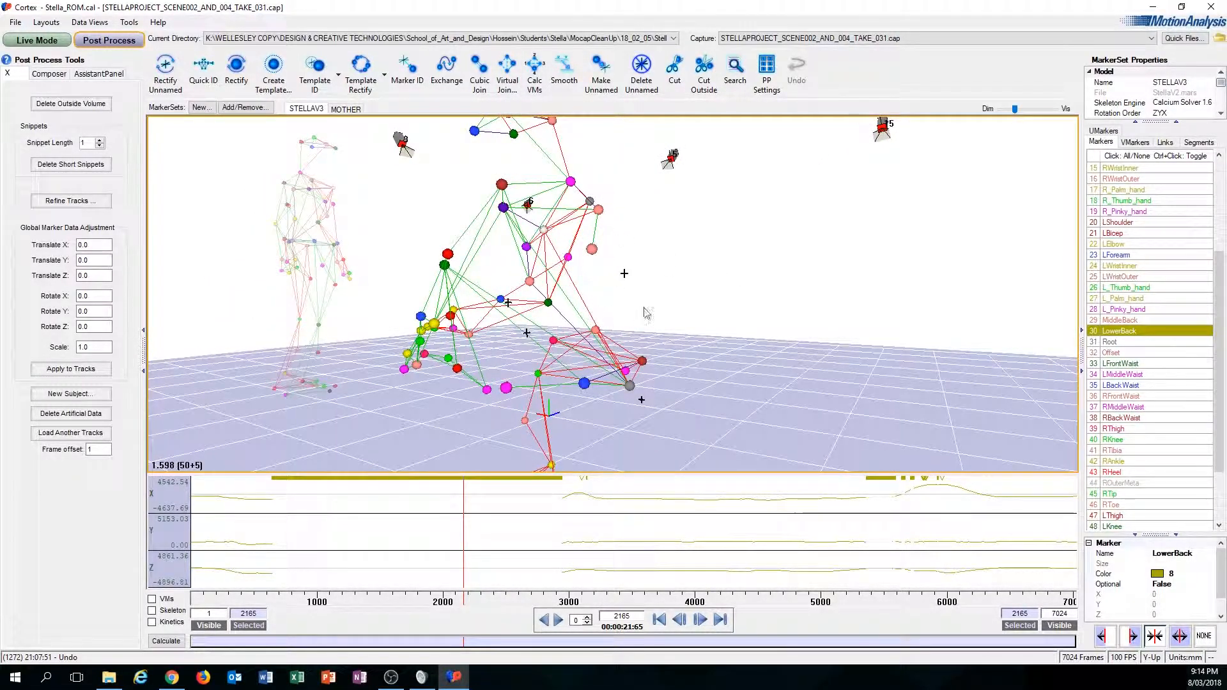
click(282, 543)
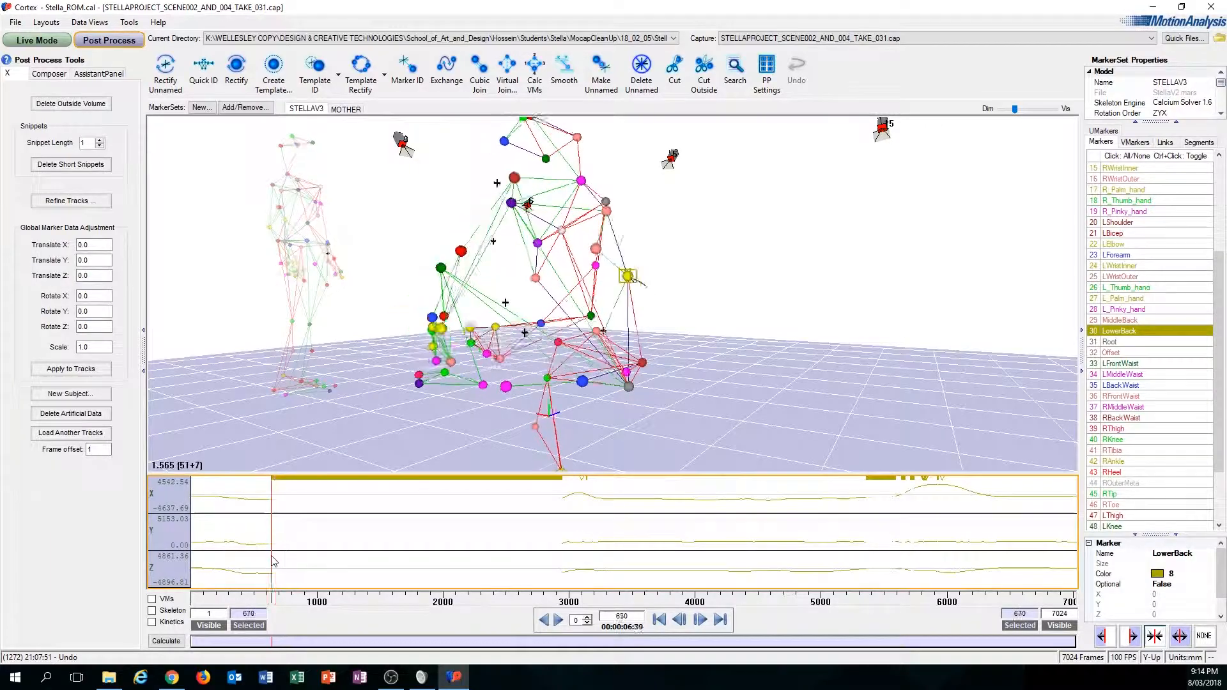
click(337, 546)
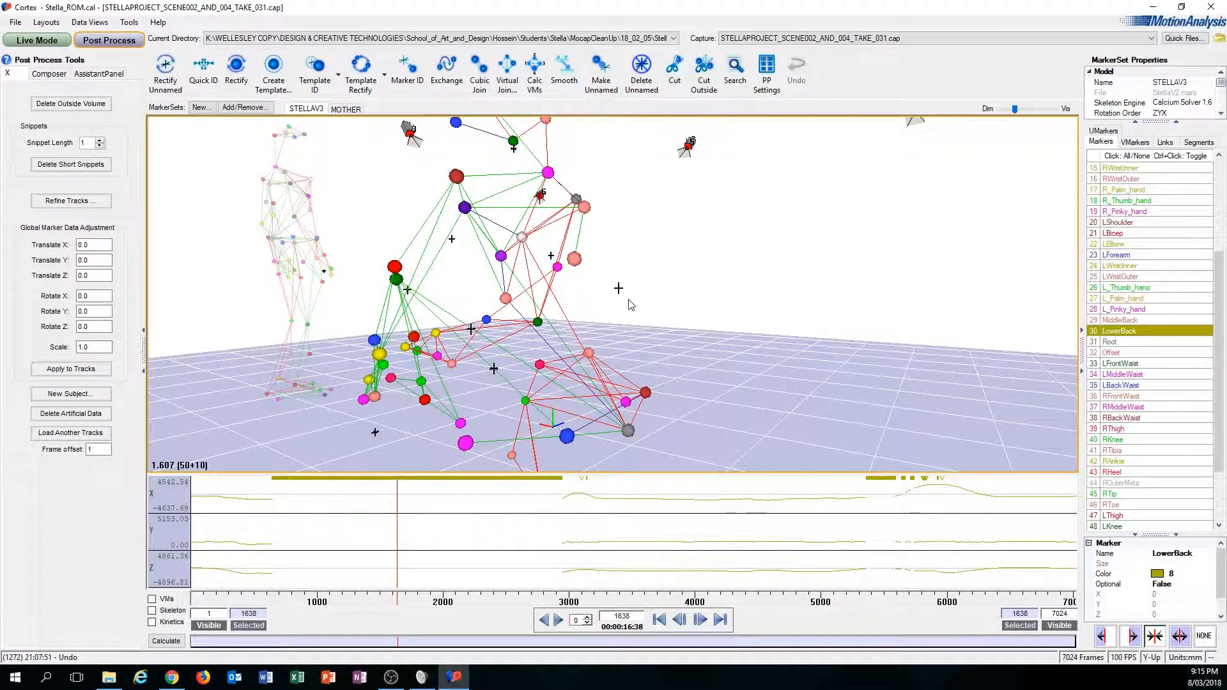
mouse_move(597, 293)
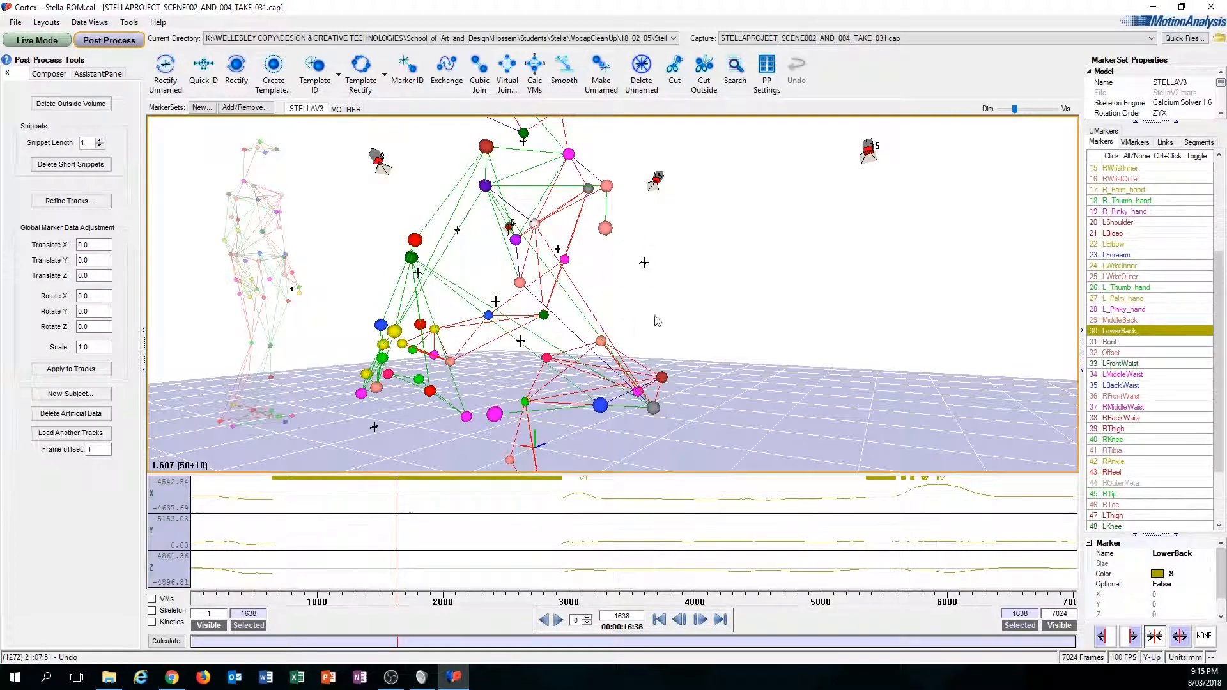
Step: Mark frames 563–2991 around the gap and start Marker ID for LowerBack
click(391, 532)
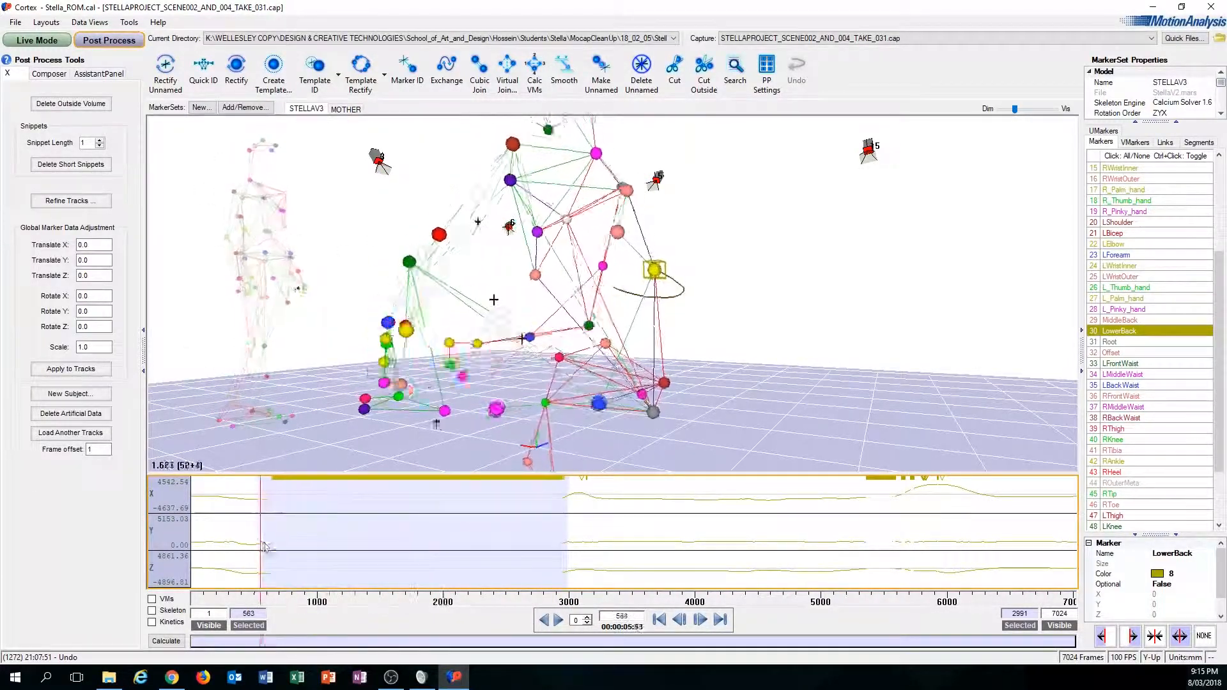
click(564, 70)
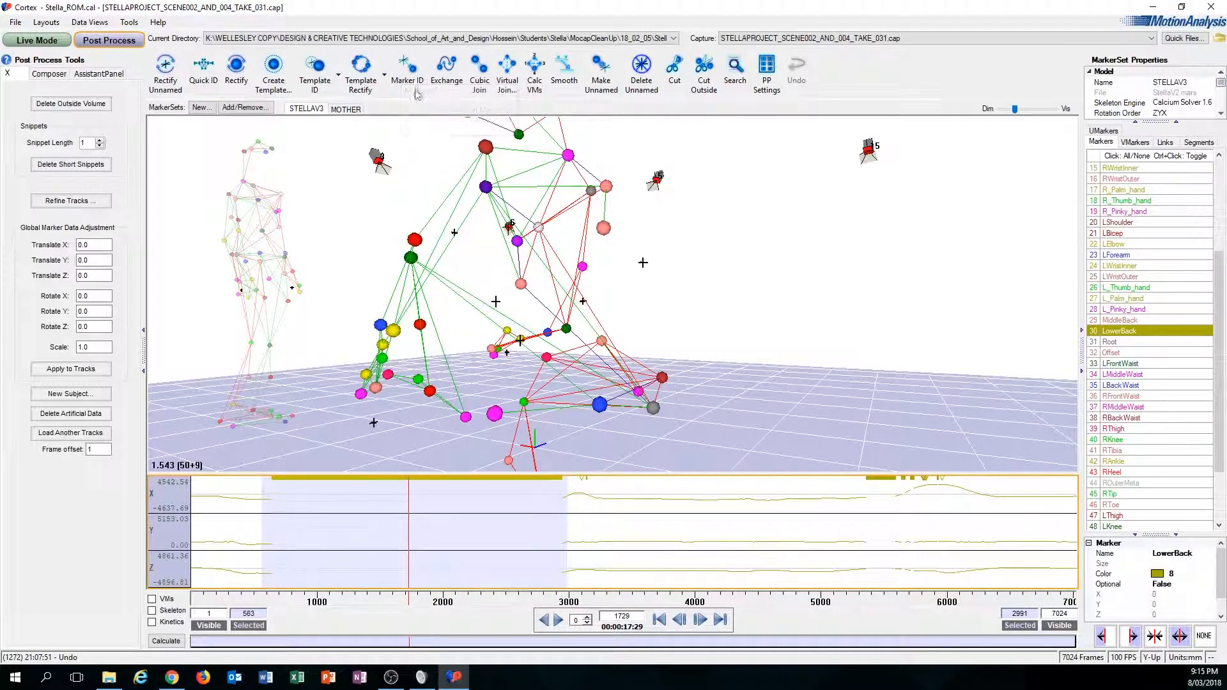
click(406, 69)
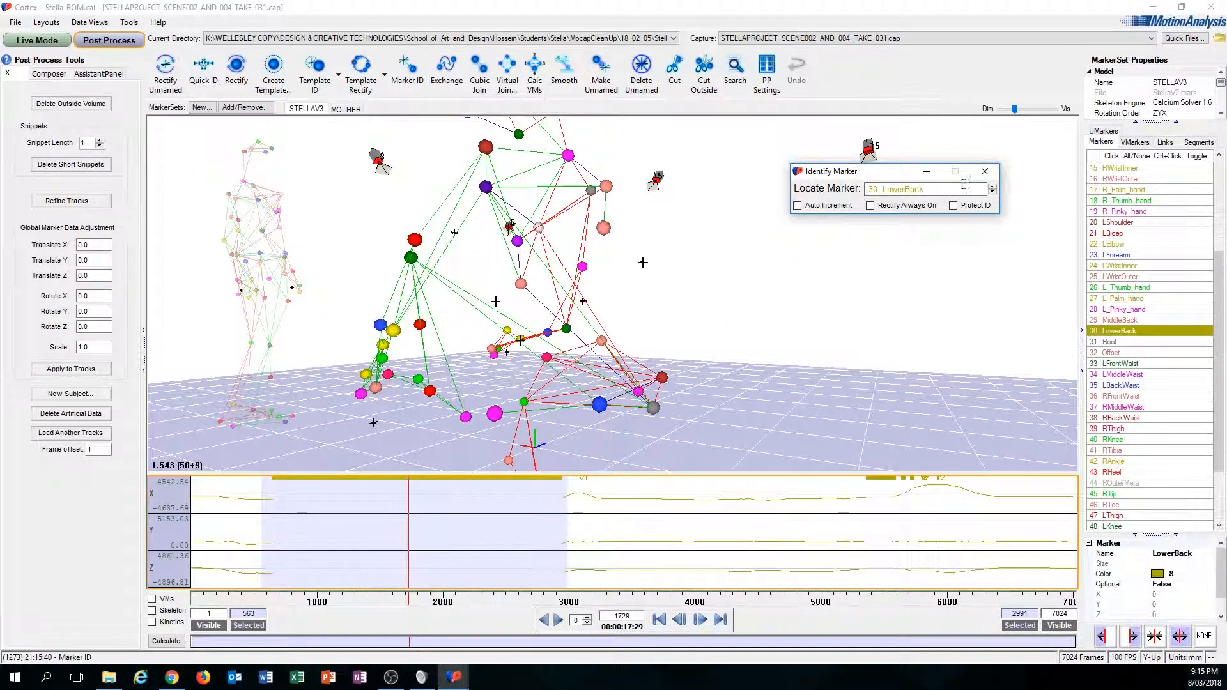
Step: Choose 30: LowerBack and assign the unnamed lower-back point to it
click(924, 189)
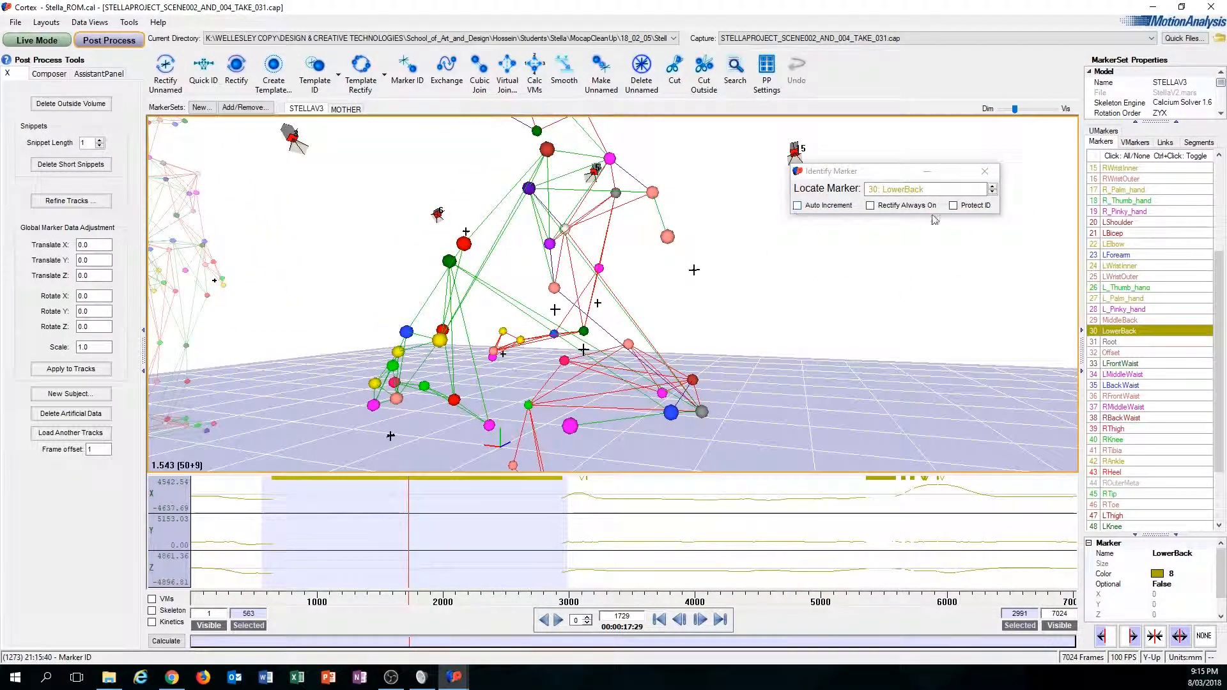
drag(888, 171, 889, 151)
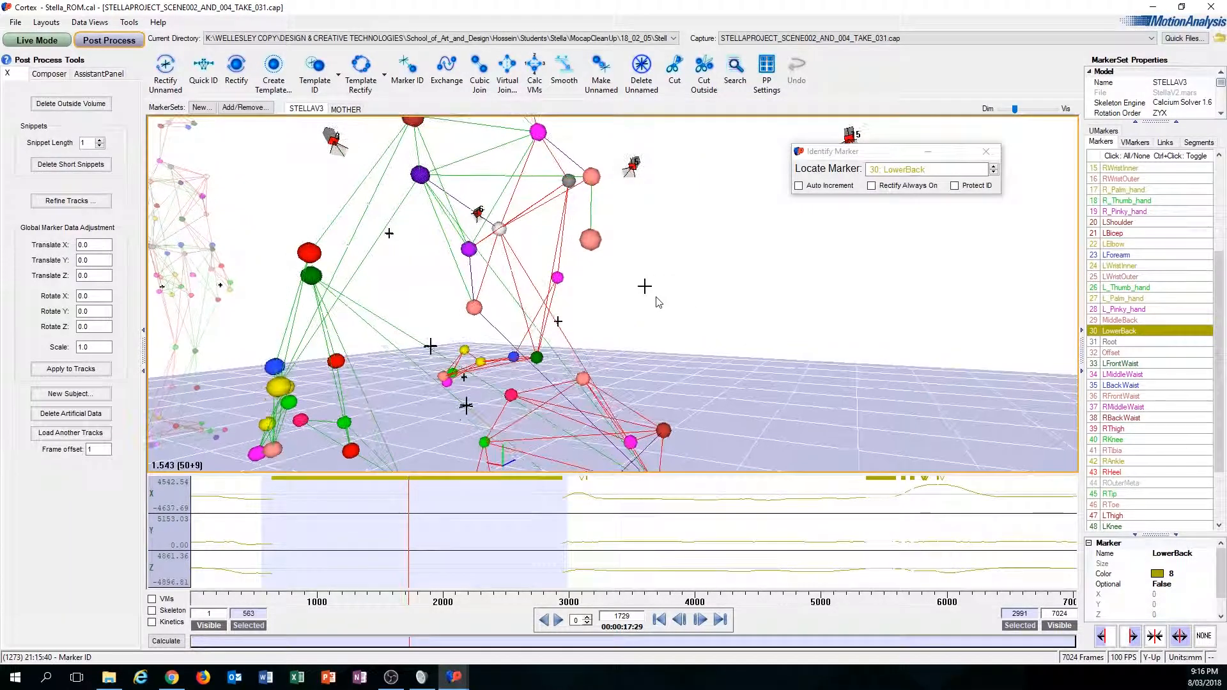
click(645, 285)
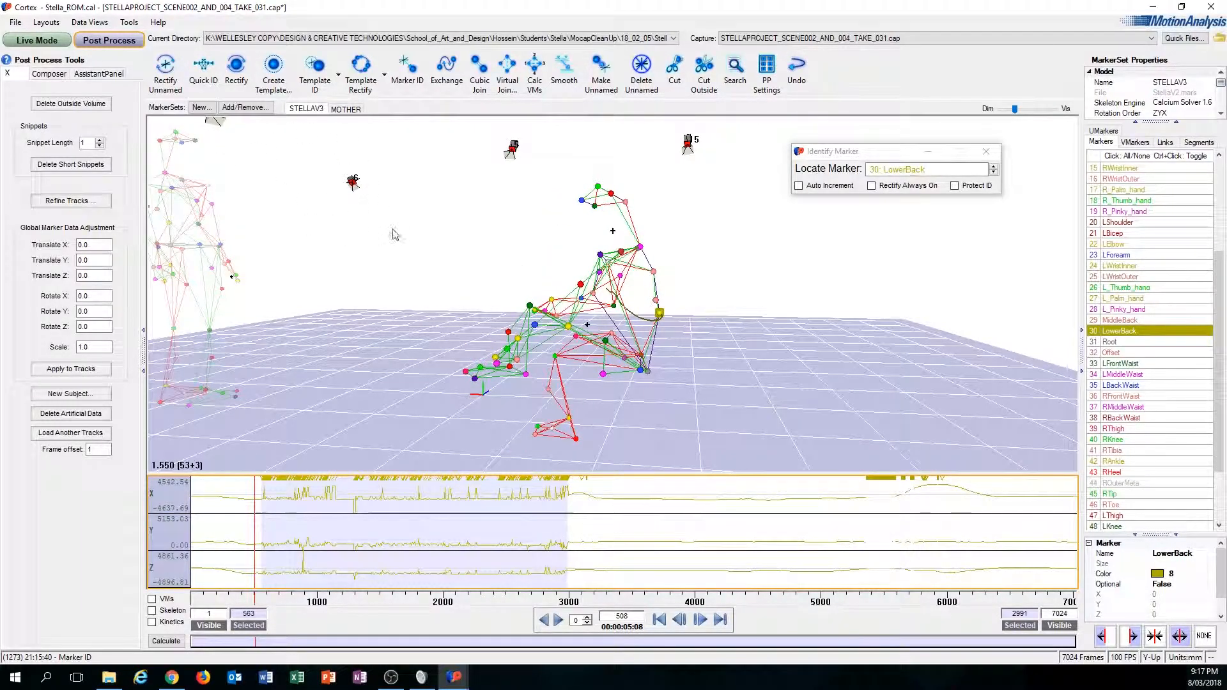
mouse_move(165, 70)
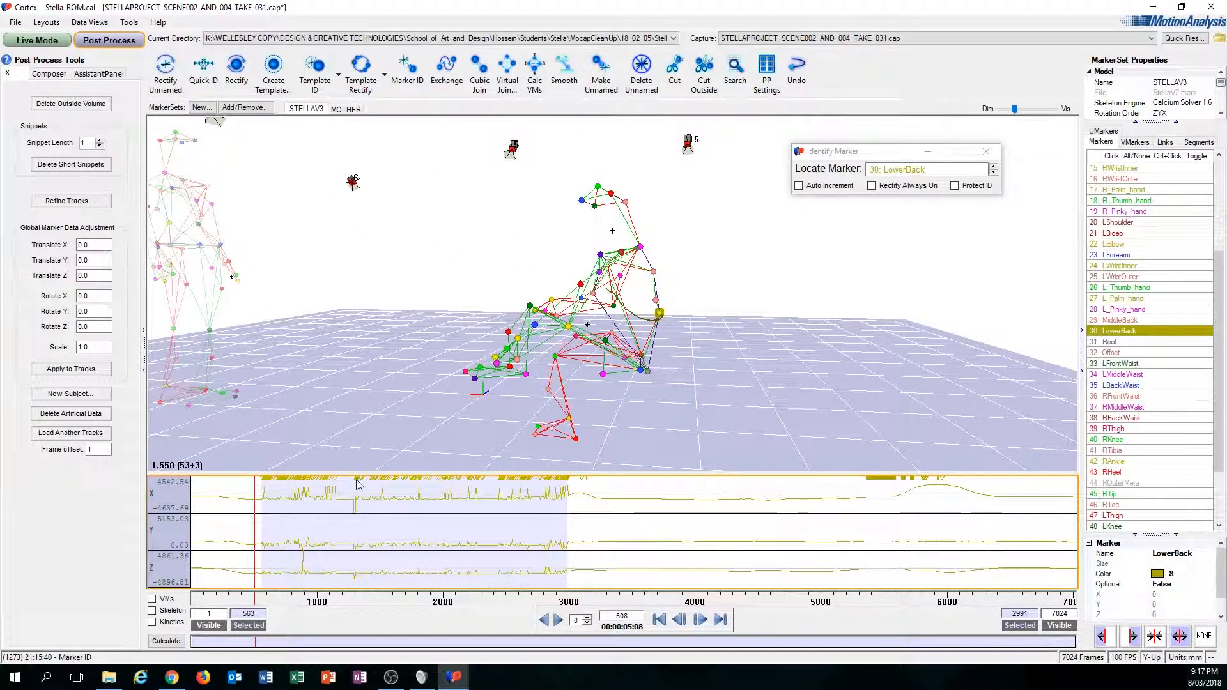
Step: Undo the LowerBack assignment, scrub to frame 700 and reselect LowerBack
click(796, 70)
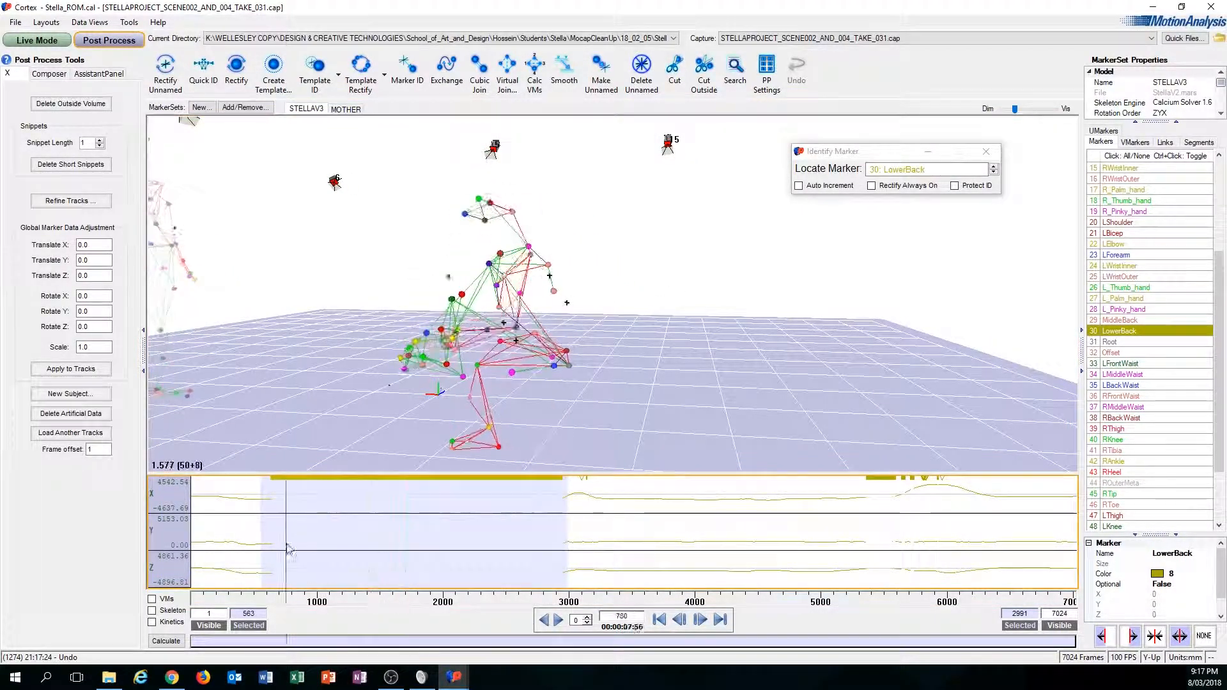
click(398, 545)
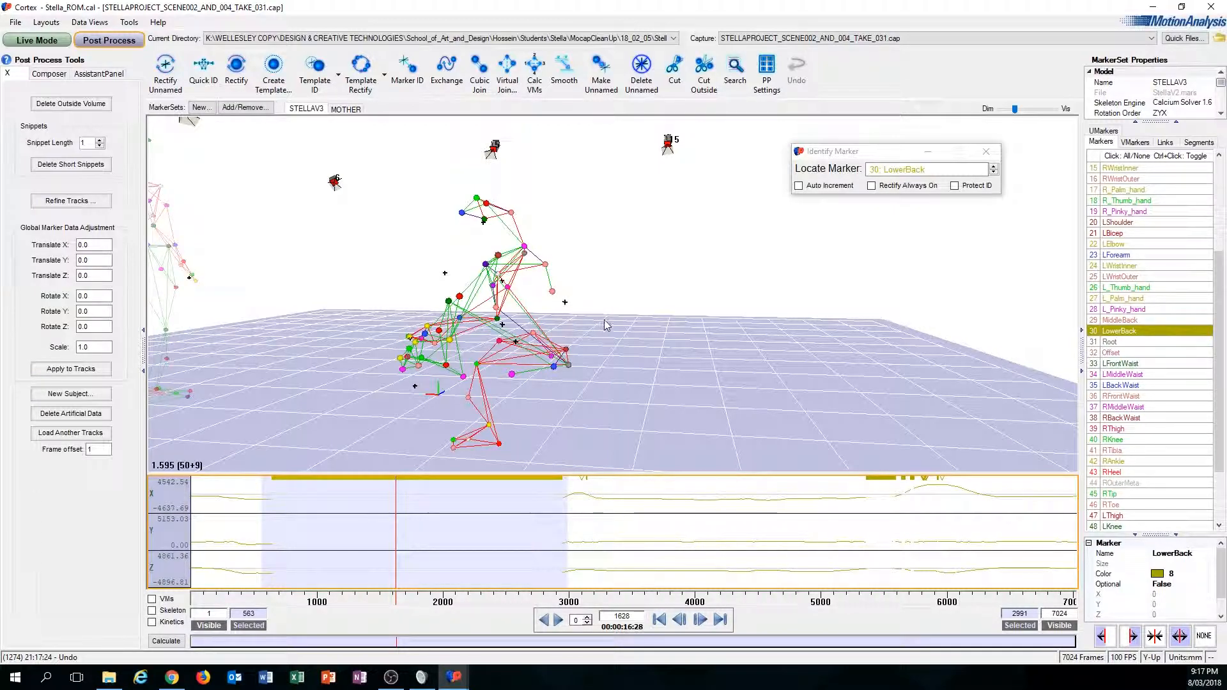
double_click(1123, 332)
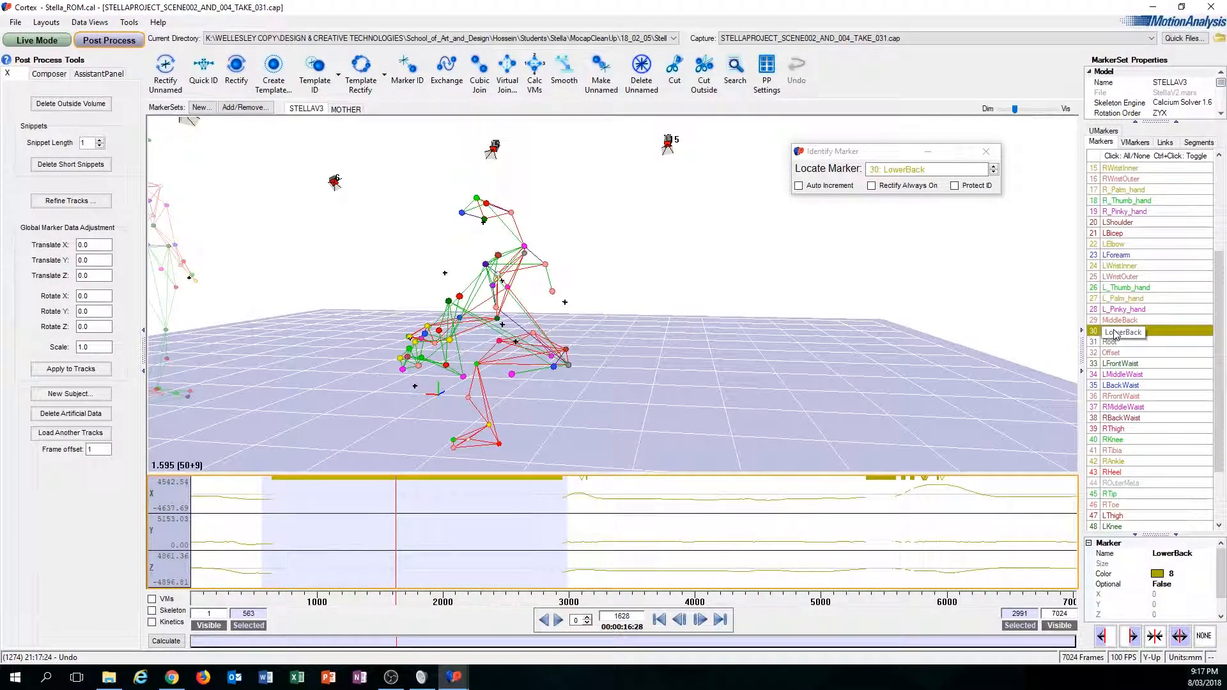